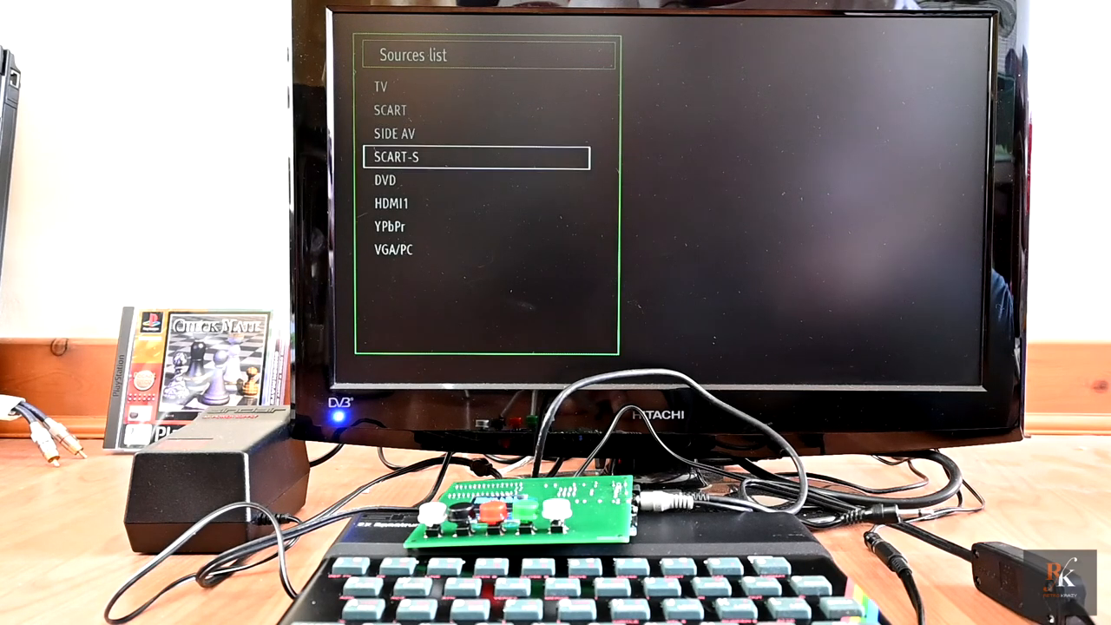
pyautogui.press('Up')
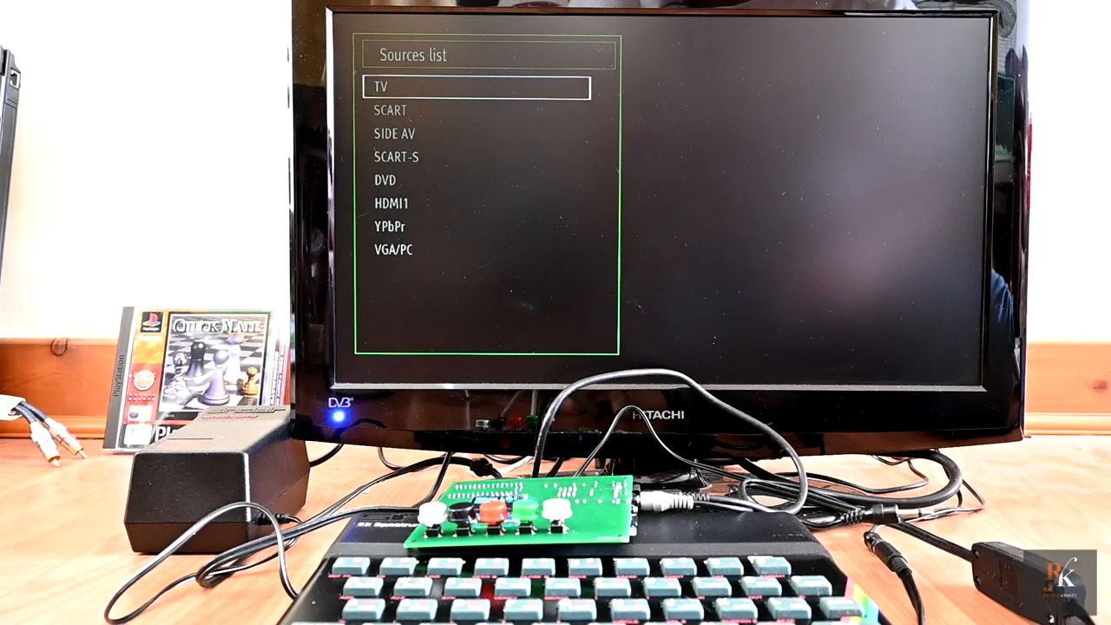